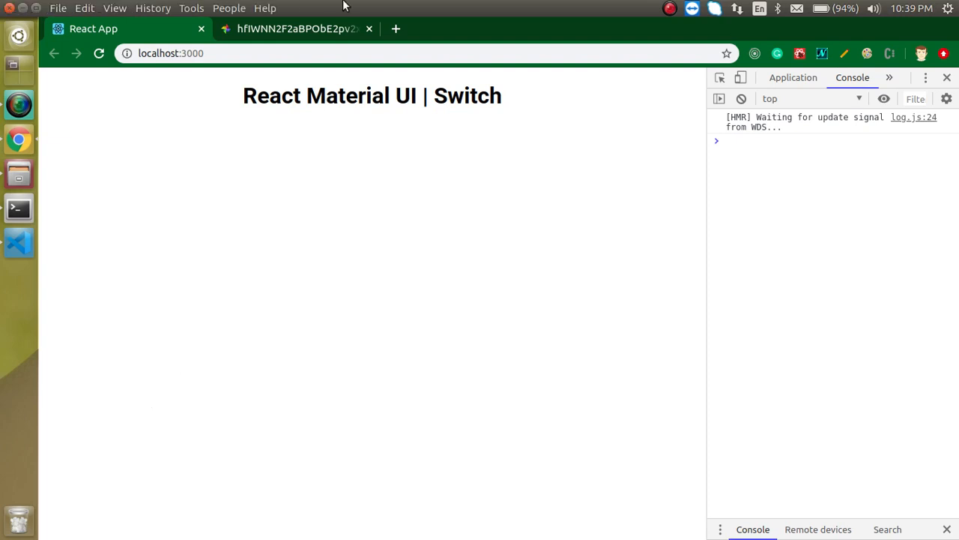
View the reference image of the purple on switch and grey off switch in Chrome
{"action": "left_click", "coordinate": [300, 28]}
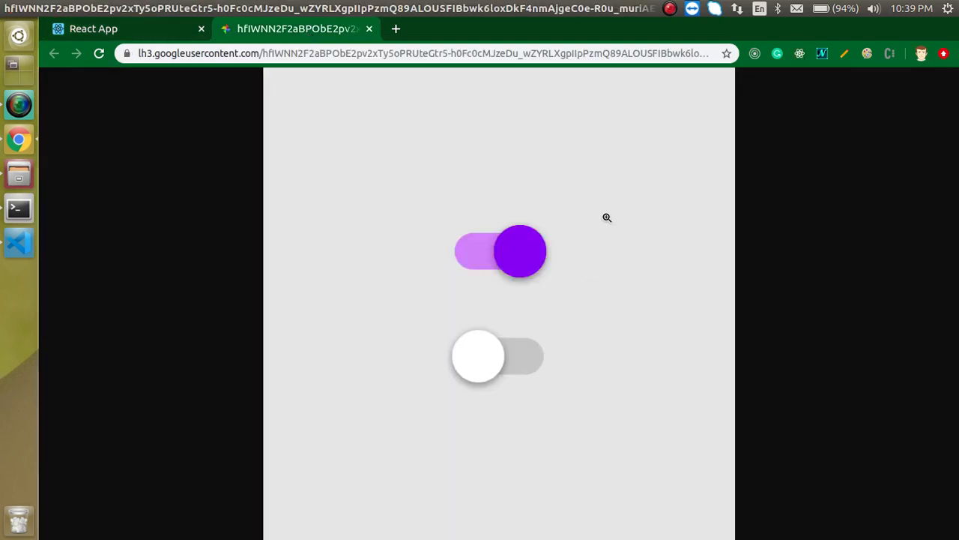
{"action": "mouse_move", "coordinate": [515, 291]}
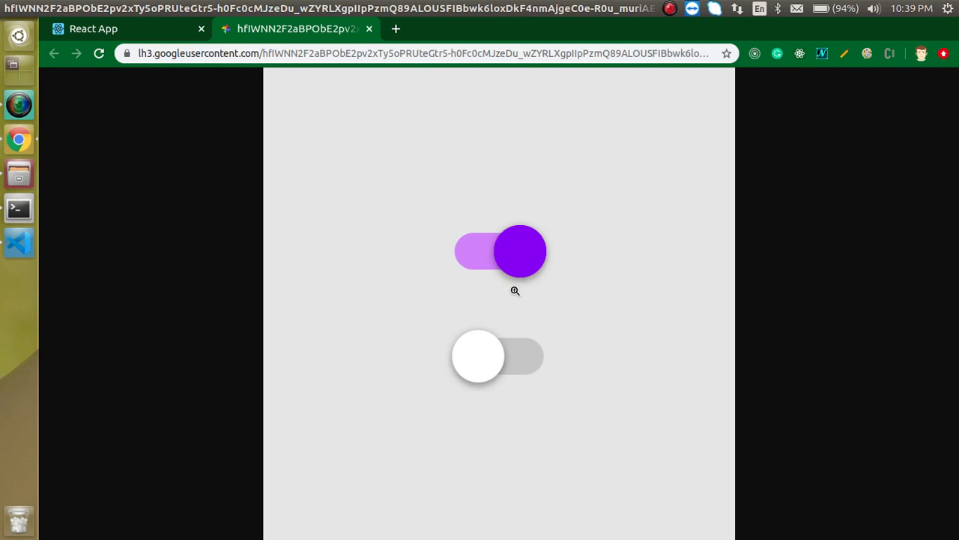
{"action": "mouse_move", "coordinate": [561, 369]}
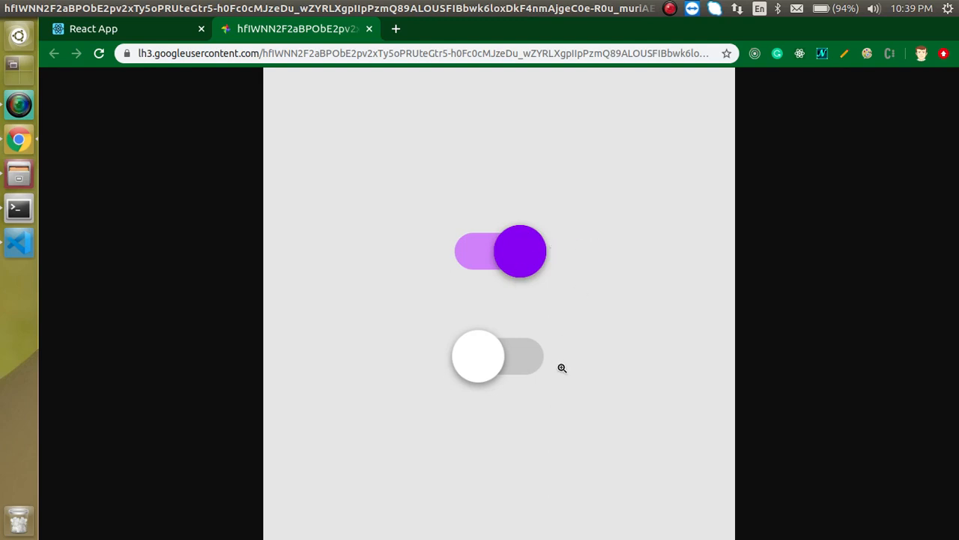
{"action": "mouse_move", "coordinate": [493, 228]}
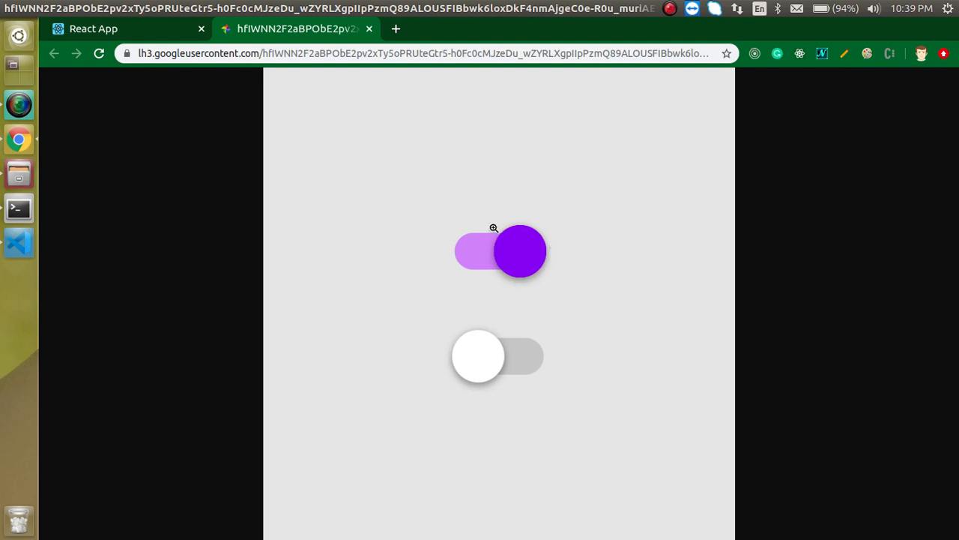
{"action": "mouse_move", "coordinate": [558, 282]}
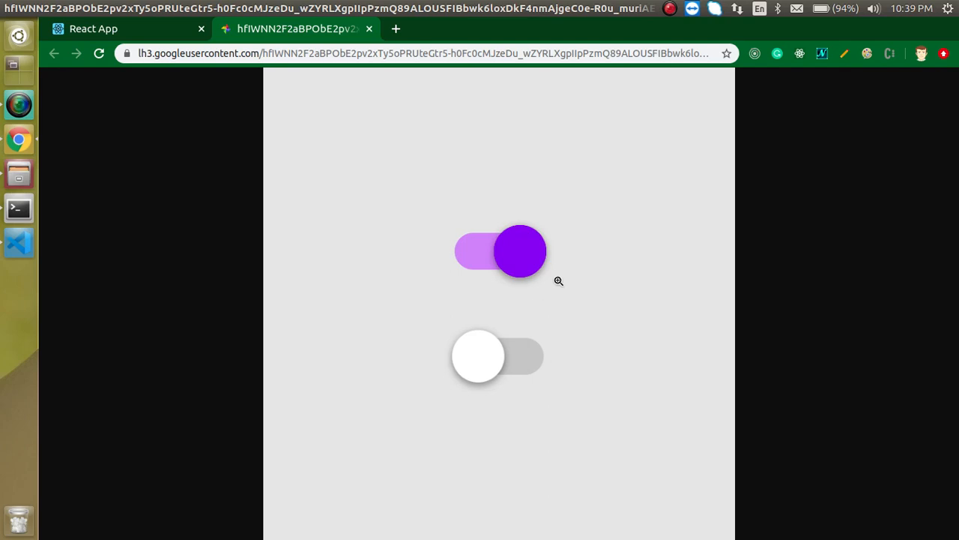
{"action": "mouse_move", "coordinate": [565, 314]}
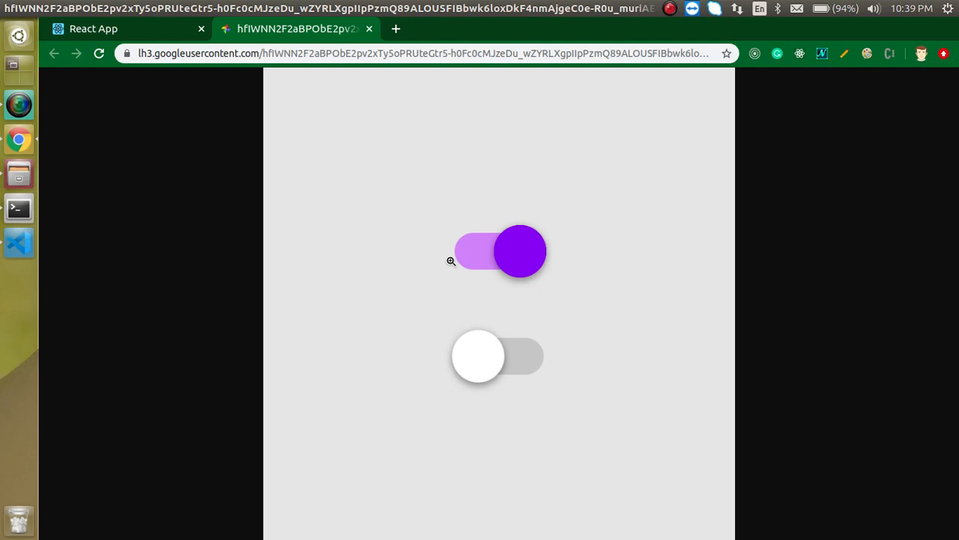
{"action": "mouse_move", "coordinate": [424, 267]}
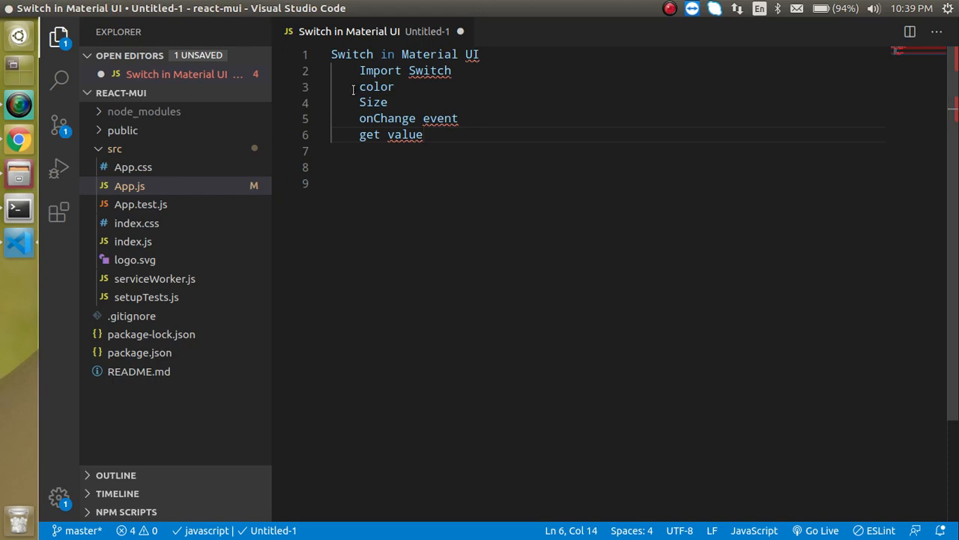
Review the Switch outline notes and select the word value
{"action": "left_click", "coordinate": [453, 71]}
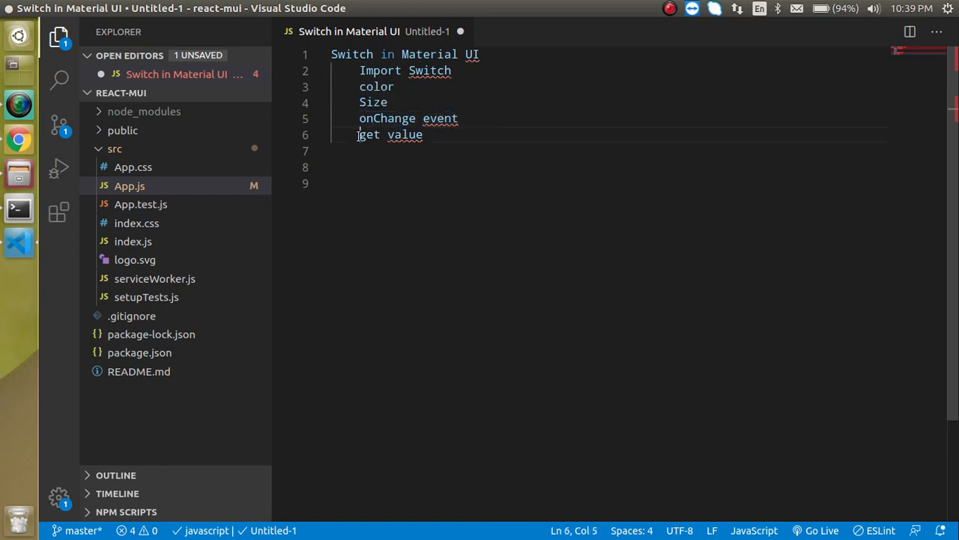
{"action": "double_click", "coordinate": [405, 135]}
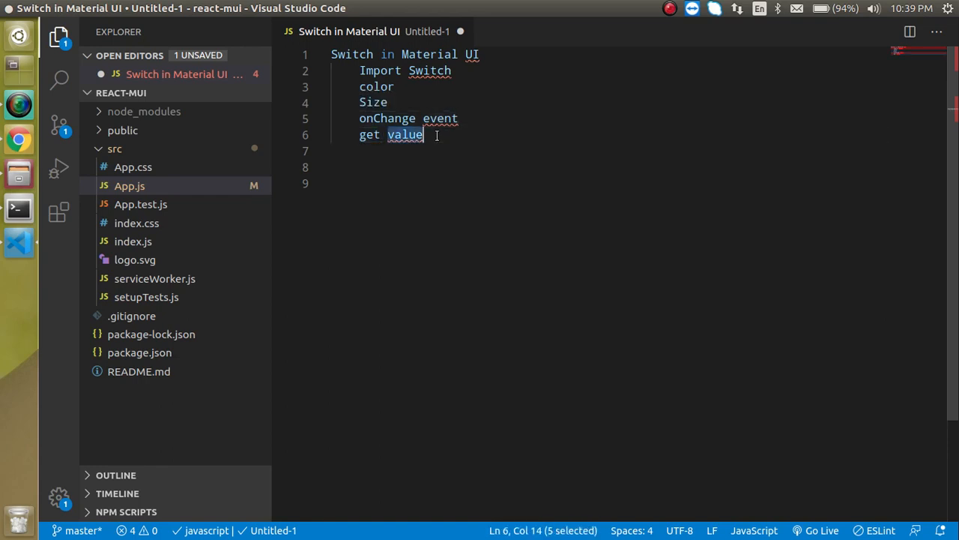
{"action": "mouse_move", "coordinate": [153, 186]}
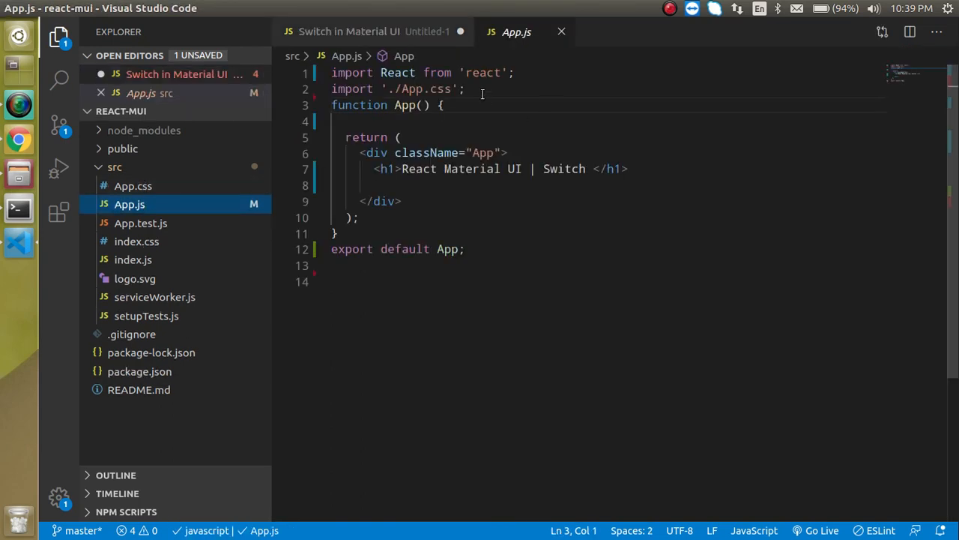
{"action": "type", "text": "import {"}
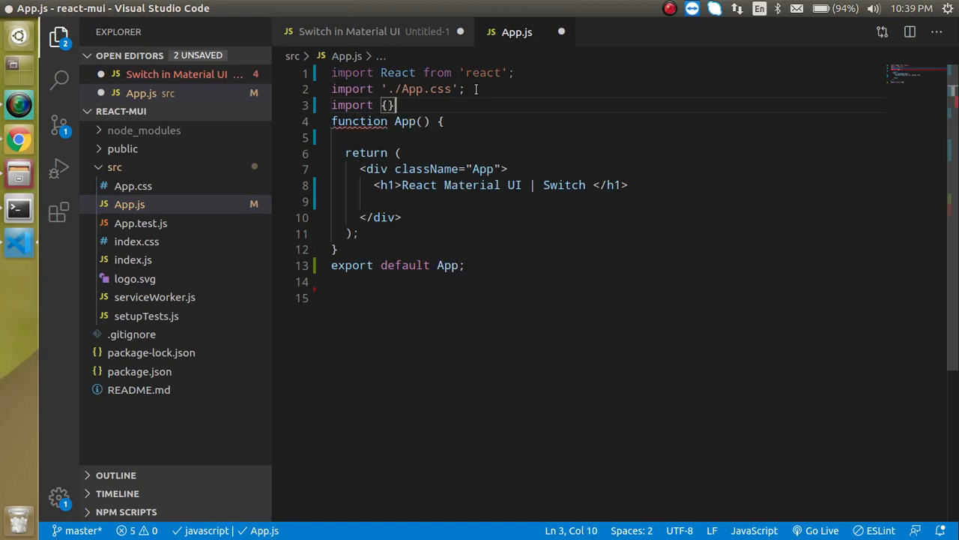
{"action": "type", "text": "from '"}
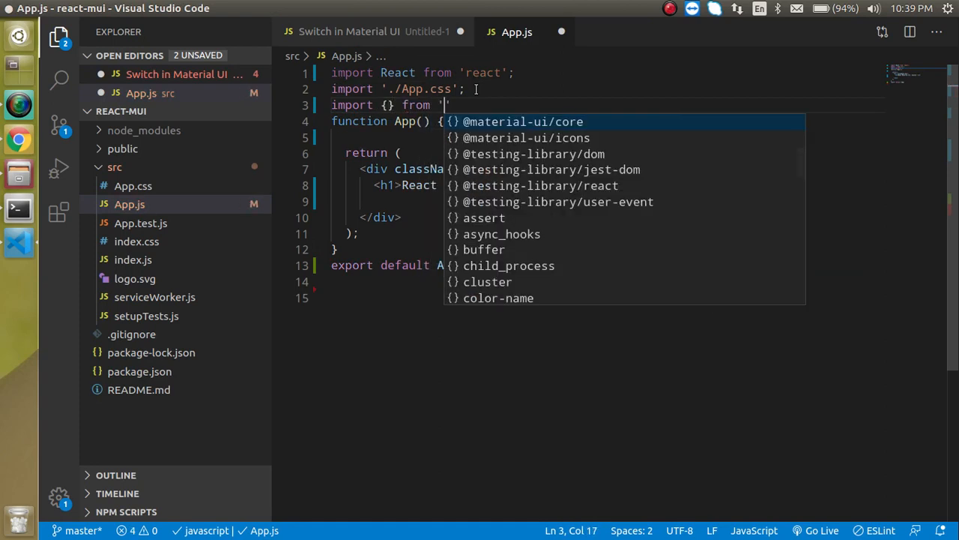
{"action": "type", "text": "@material-ui/core"}
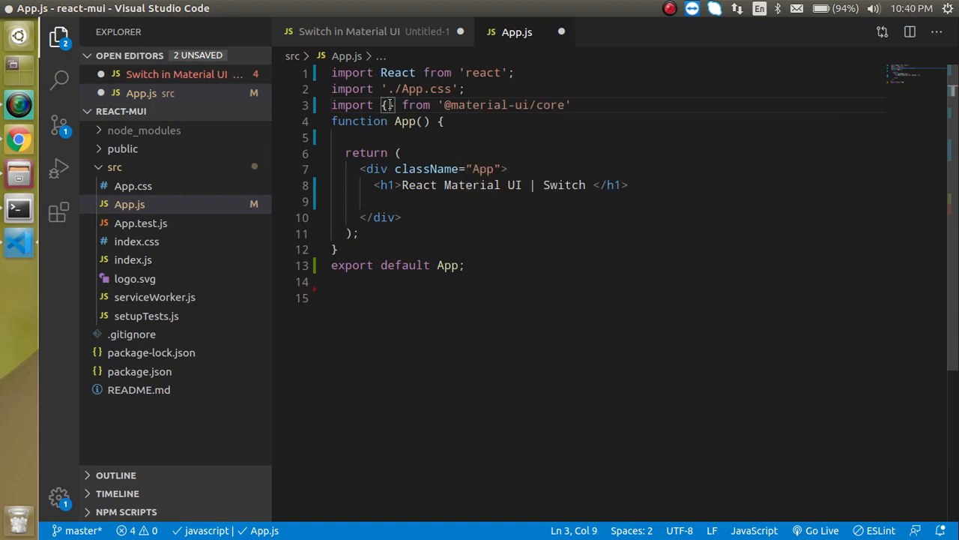
{"action": "type", "text": "Switch"}
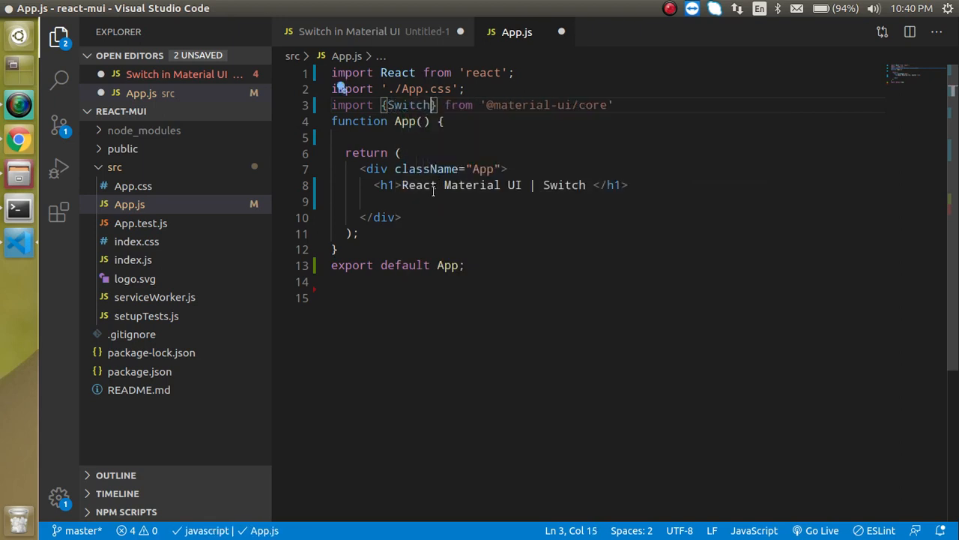
{"action": "type", "text": "<"}
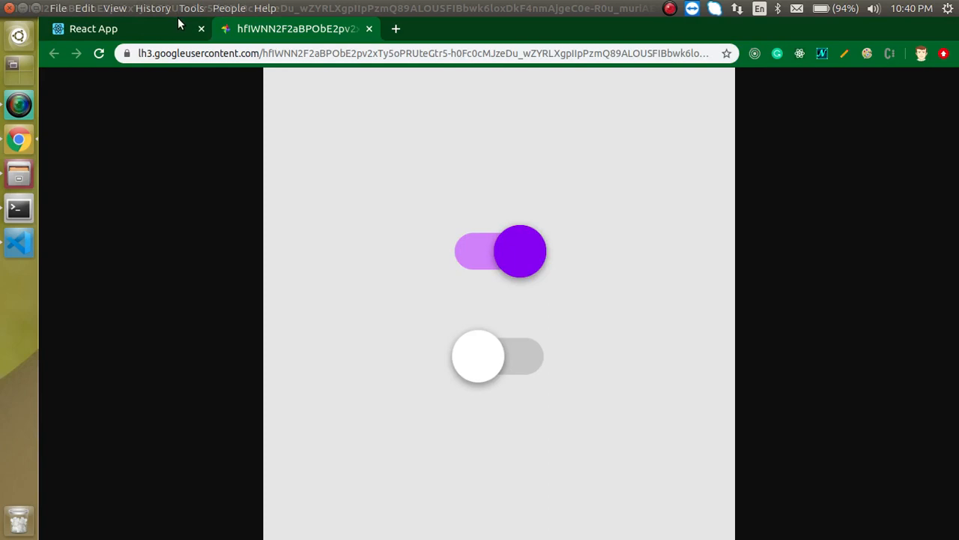
View the running React app at localhost:3000 and toggle the new switch
{"action": "left_click", "coordinate": [120, 27]}
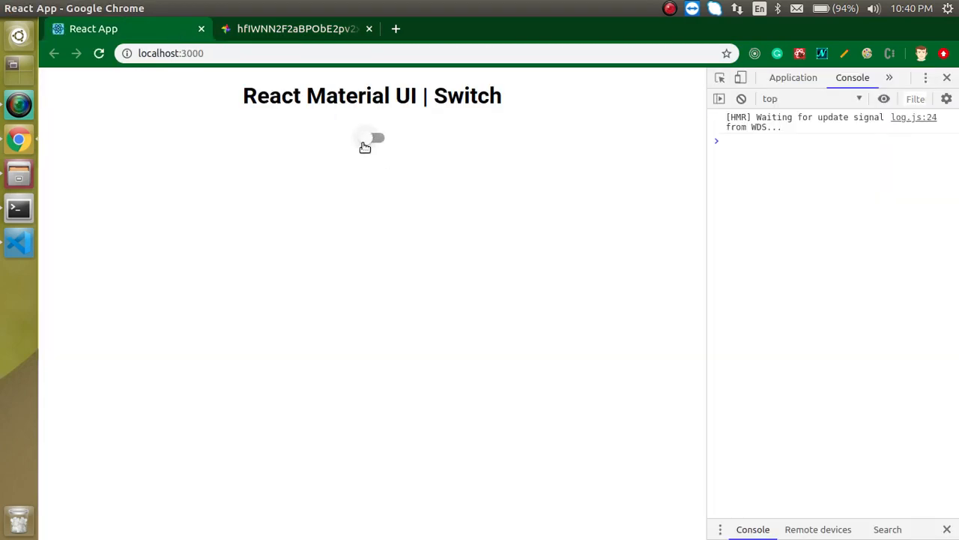
{"action": "mouse_move", "coordinate": [371, 144]}
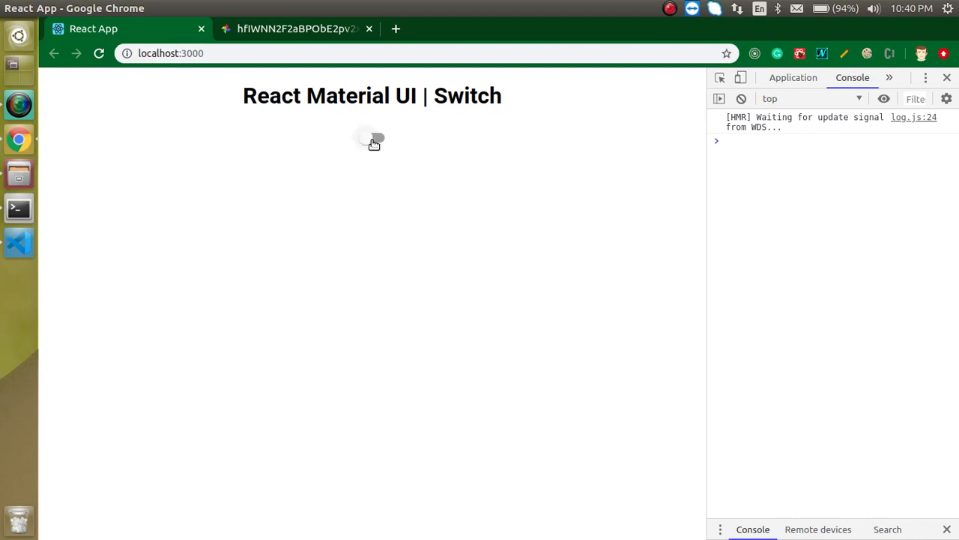
{"action": "left_click", "coordinate": [370, 138]}
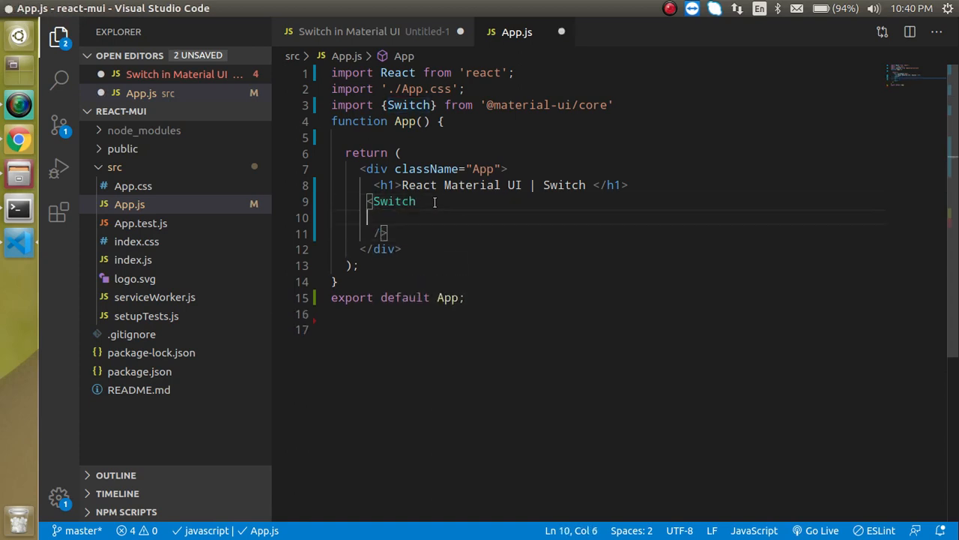
Give the Switch color="primary" via the IntelliSense suggestion
{"action": "type", "text": "color=\""}
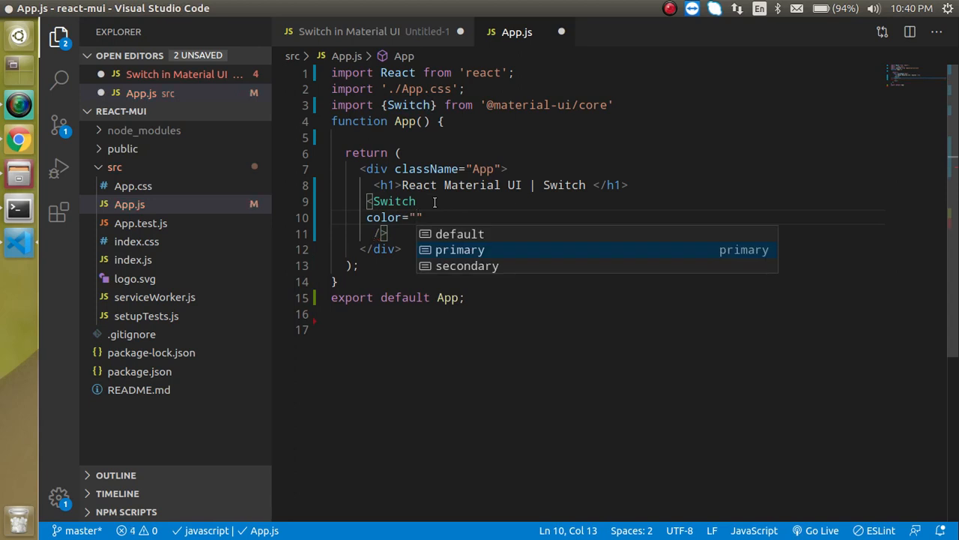
{"action": "left_click", "coordinate": [459, 249]}
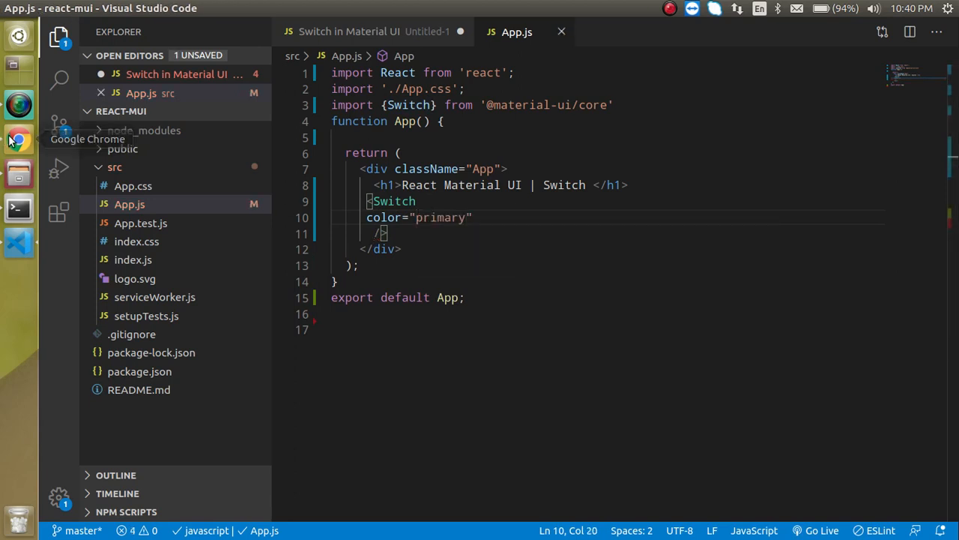
{"action": "left_click", "coordinate": [18, 140]}
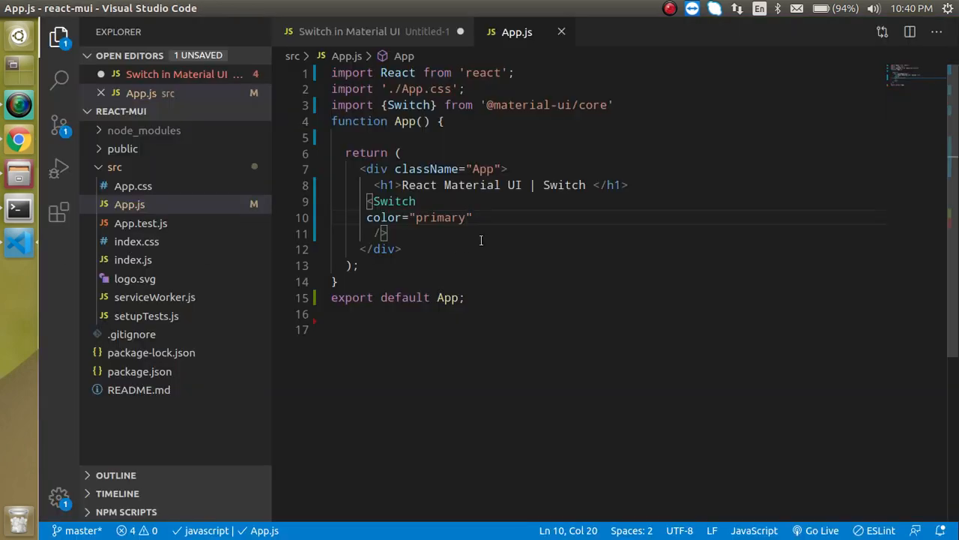
Add size="medium", check the app, then change it to size="small" for a smaller switch
{"action": "key", "text": "Enter"}
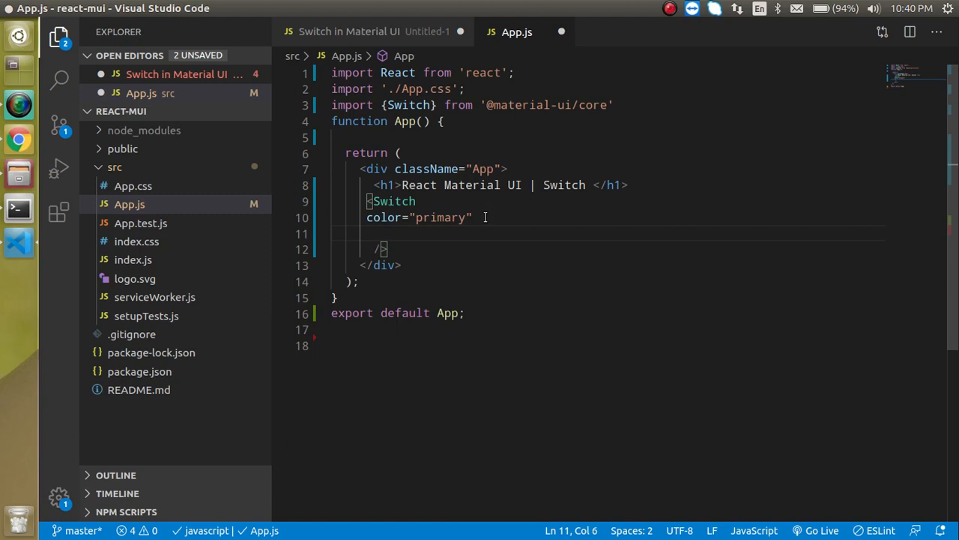
{"action": "type", "text": "size="}
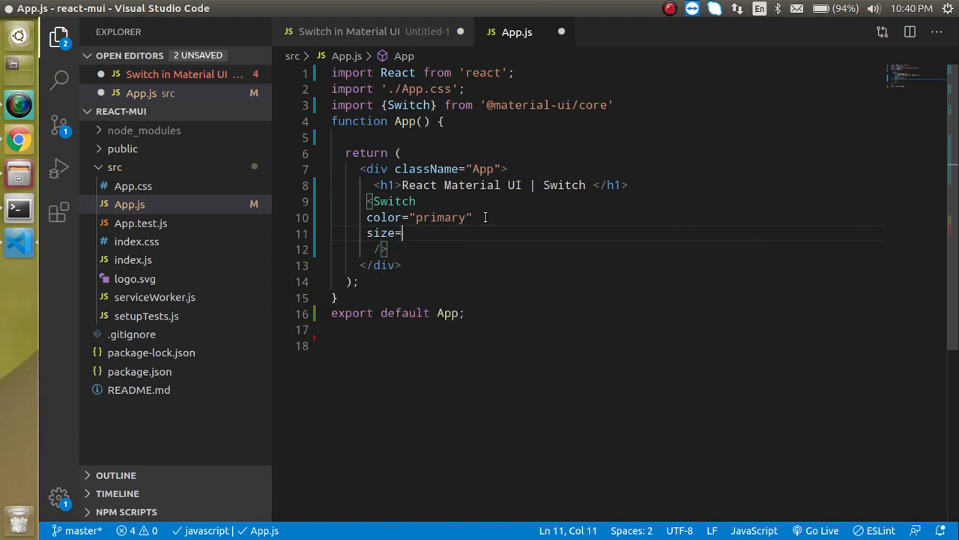
{"action": "type", "text": "\"medium\""}
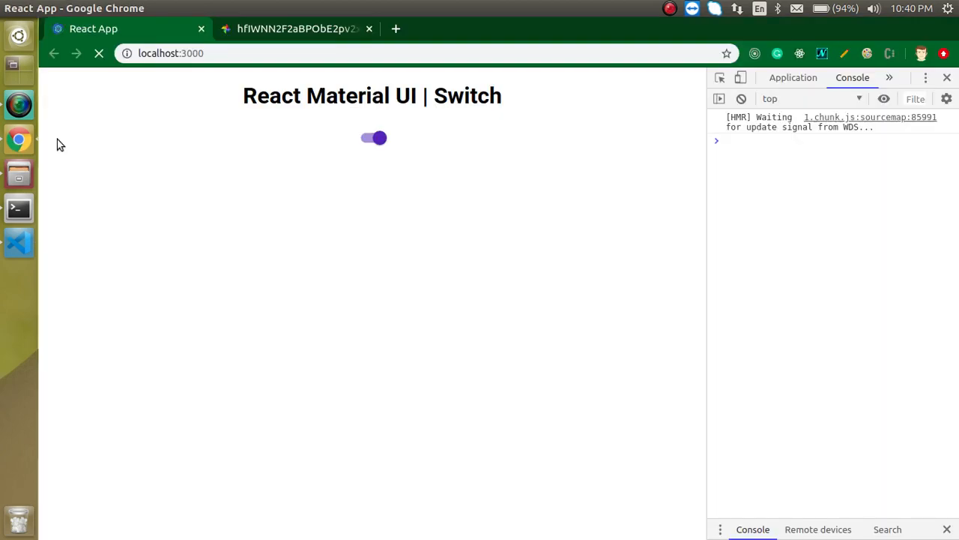
{"action": "left_click", "coordinate": [372, 138]}
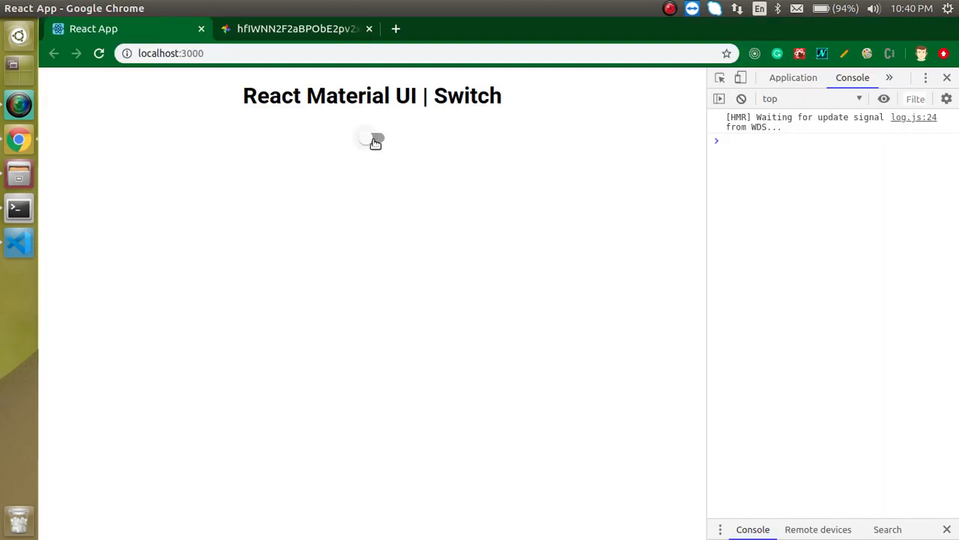
{"action": "left_click", "coordinate": [370, 139]}
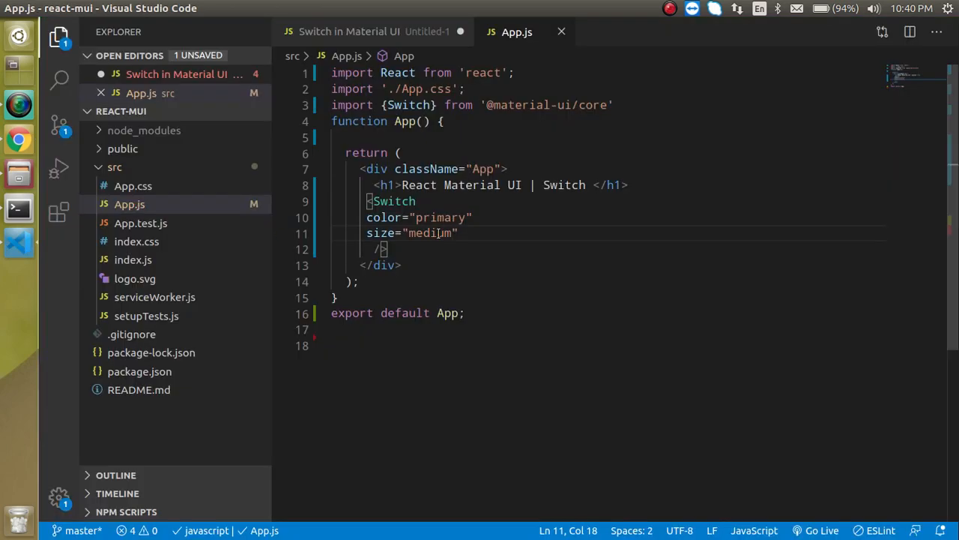
{"action": "type", "text": "small"}
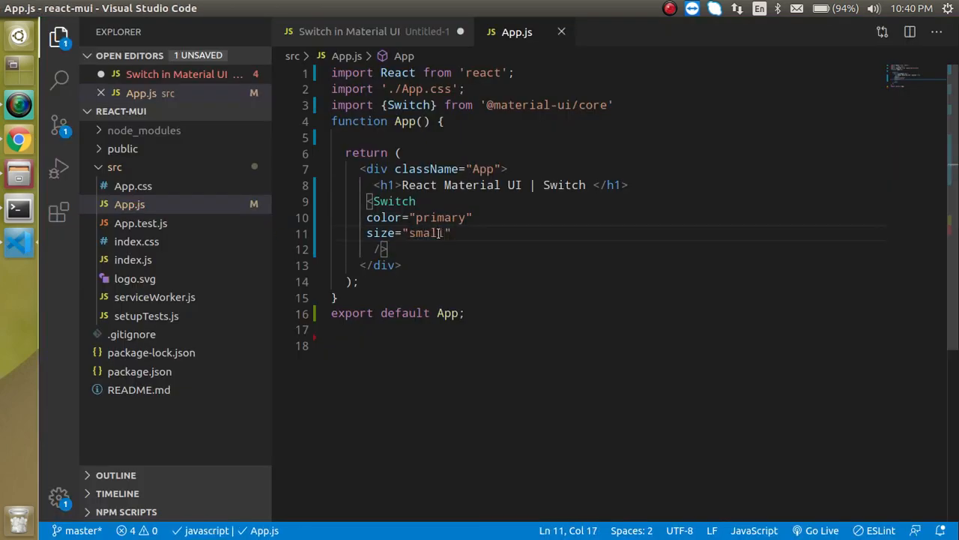
{"action": "left_click", "coordinate": [18, 139]}
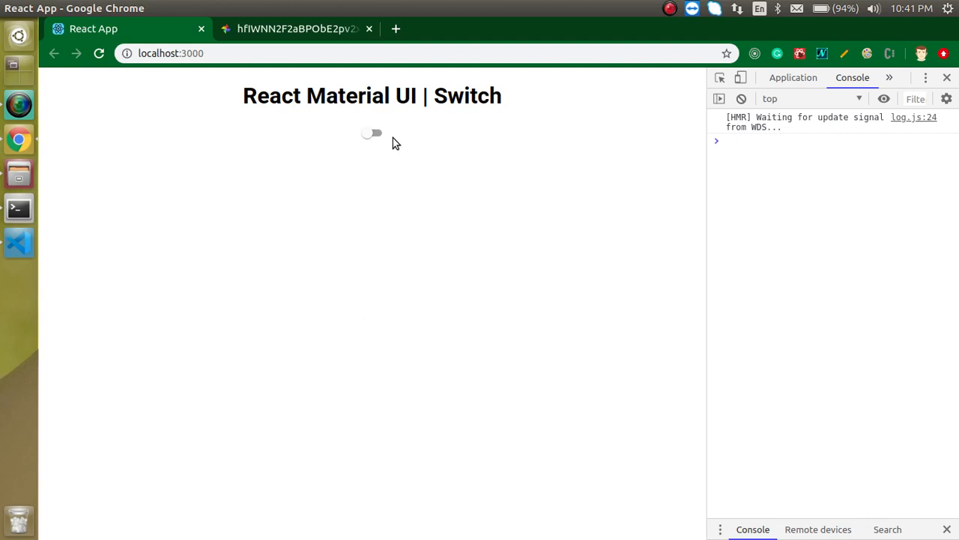
Toggle the switch in the app, then add onChange={getValue} to the Switch
{"action": "left_click", "coordinate": [370, 134]}
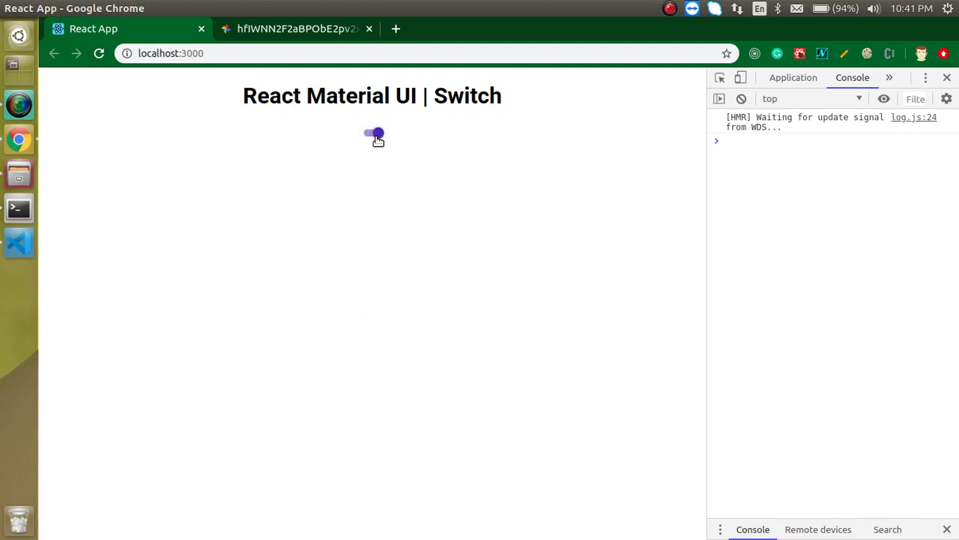
{"action": "left_click", "coordinate": [18, 241]}
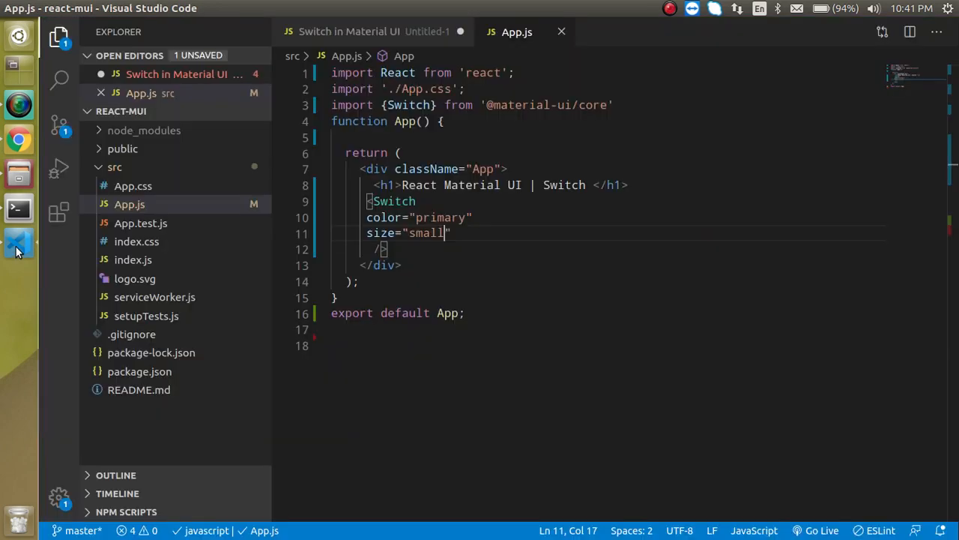
{"action": "key", "text": "Enter"}
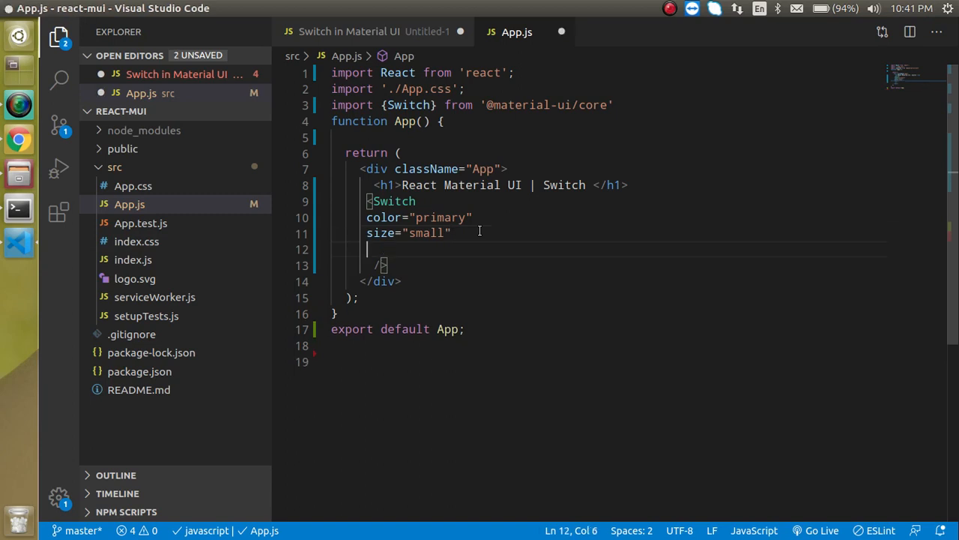
{"action": "type", "text": "onChange="}
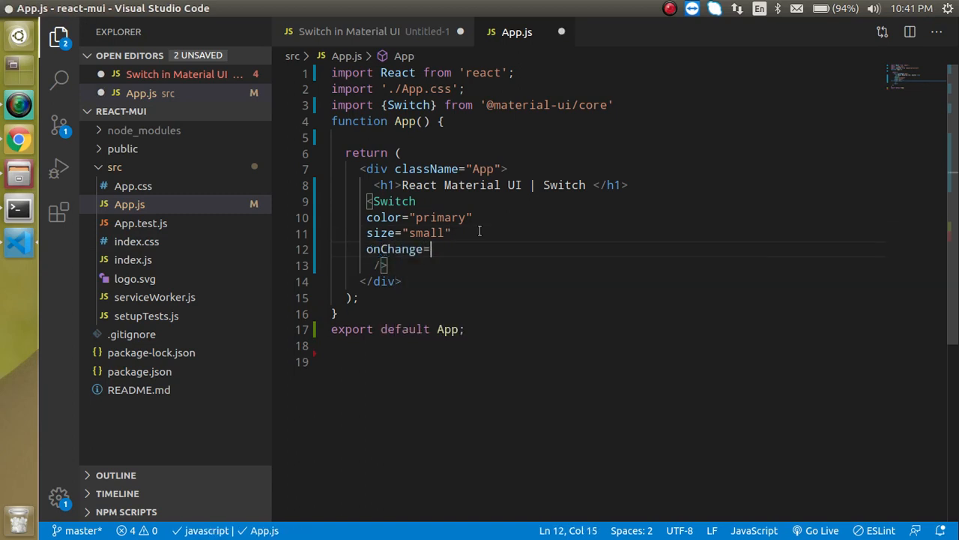
{"action": "type", "text": "{"}
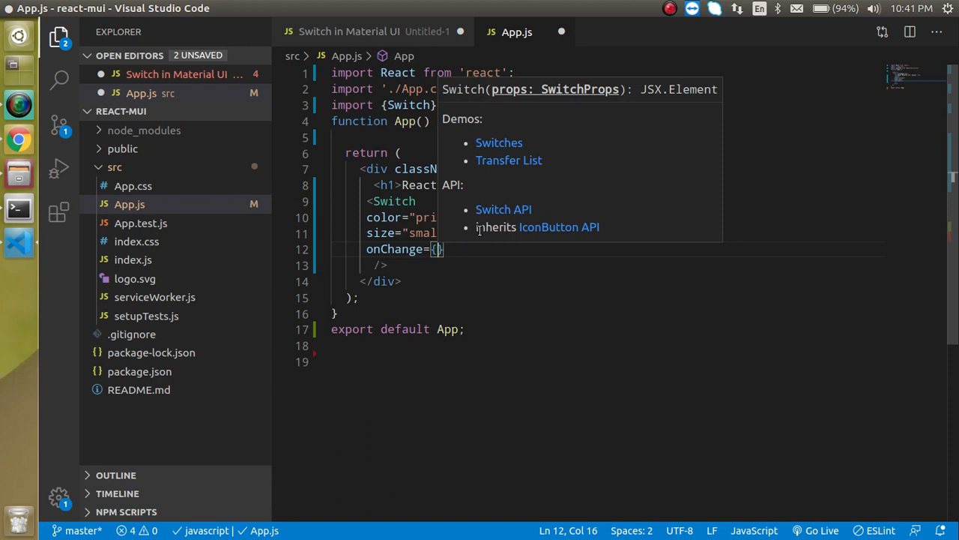
{"action": "type", "text": "get"}
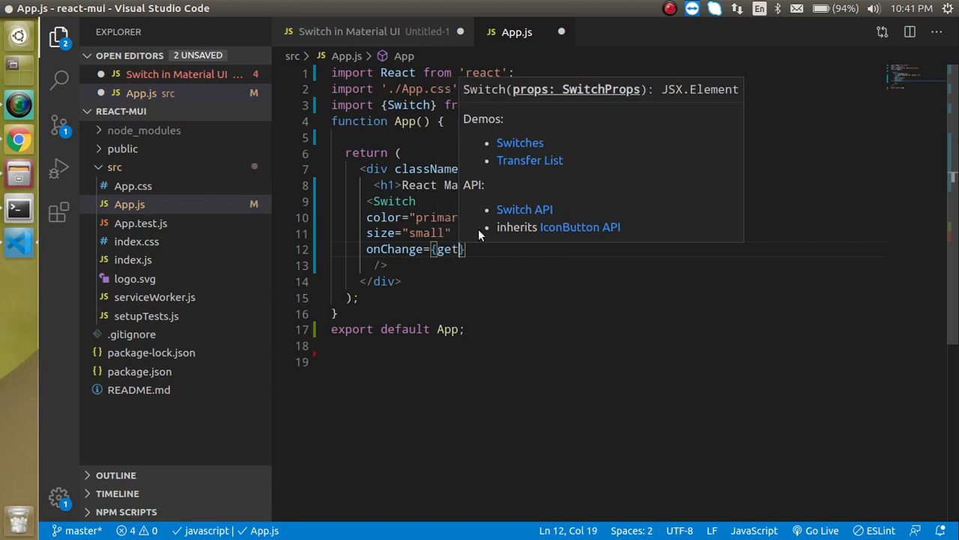
{"action": "type", "text": "Value"}
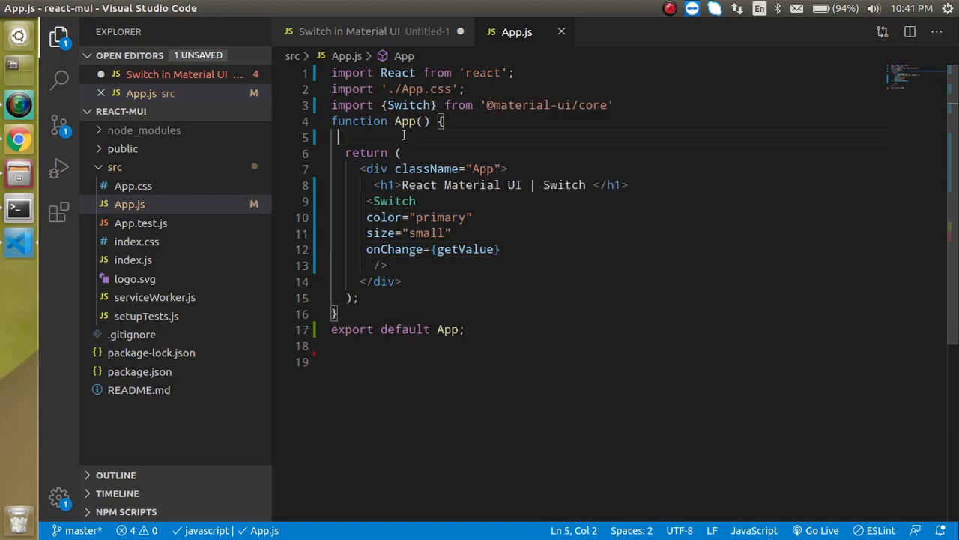
Define const getValue=()=>{ console.log("hello, function called") } above return
{"action": "type", "text": "cont"}
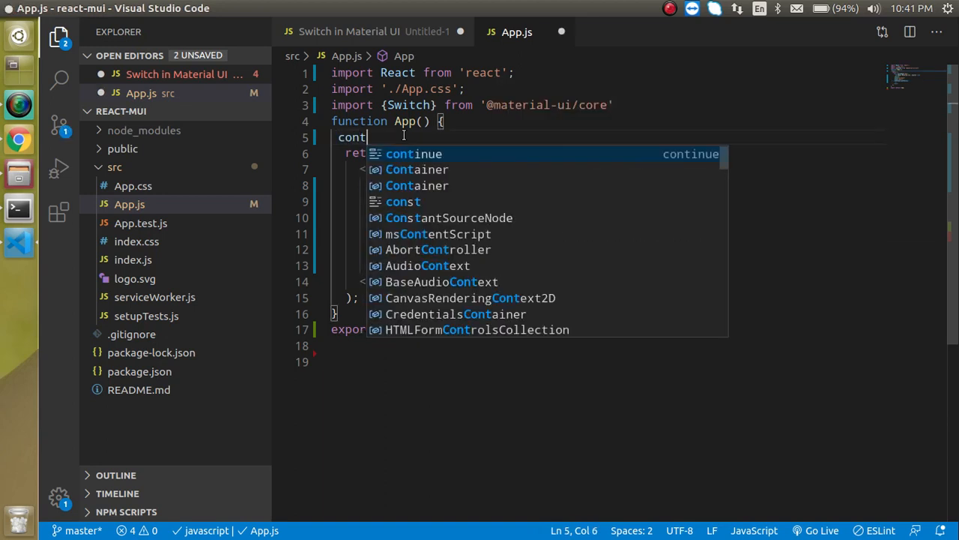
{"action": "key", "text": "Backspace"}
{"action": "type", "text": "st ge"}
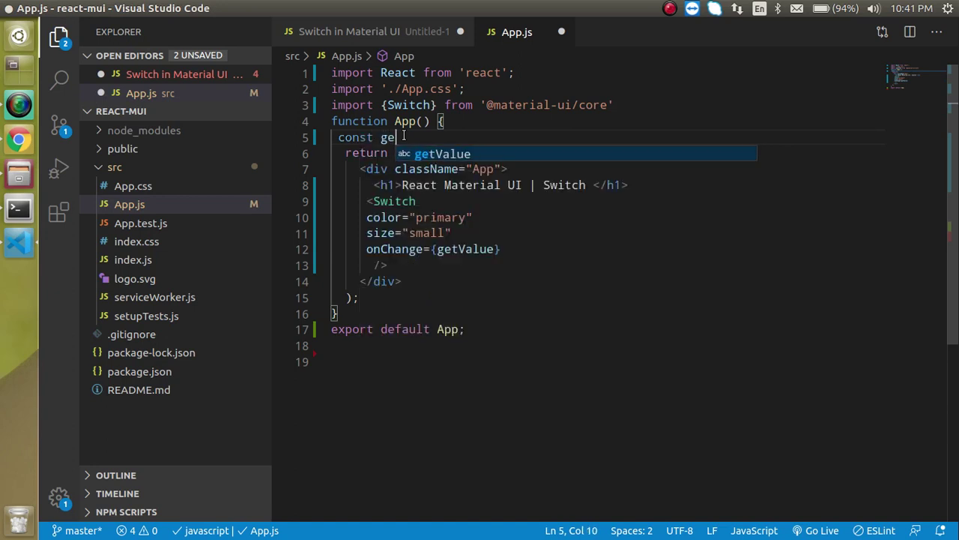
{"action": "type", "text": "Value="}
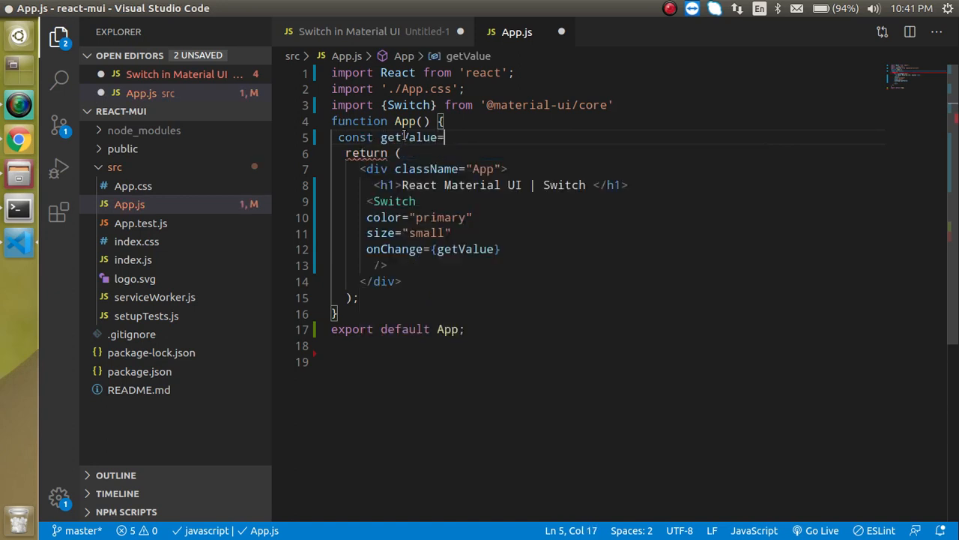
{"action": "type", "text": "()=>{"}
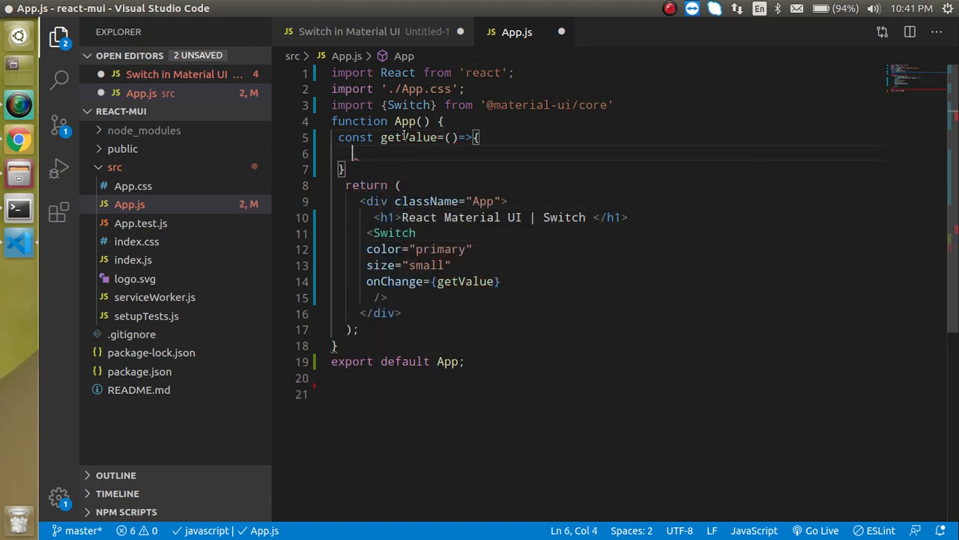
{"action": "type", "text": "console."}
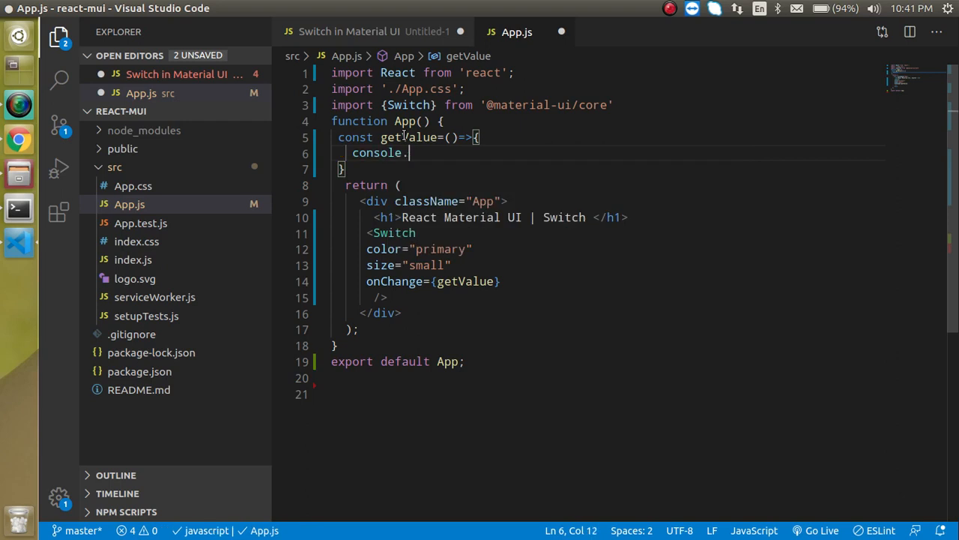
{"action": "type", "text": "log()"}
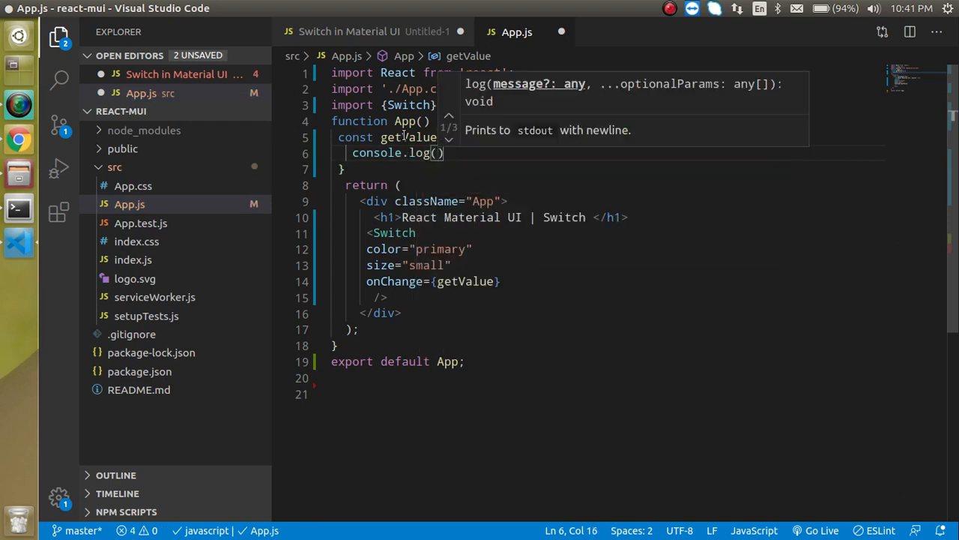
{"action": "type", "text": "\"he\""}
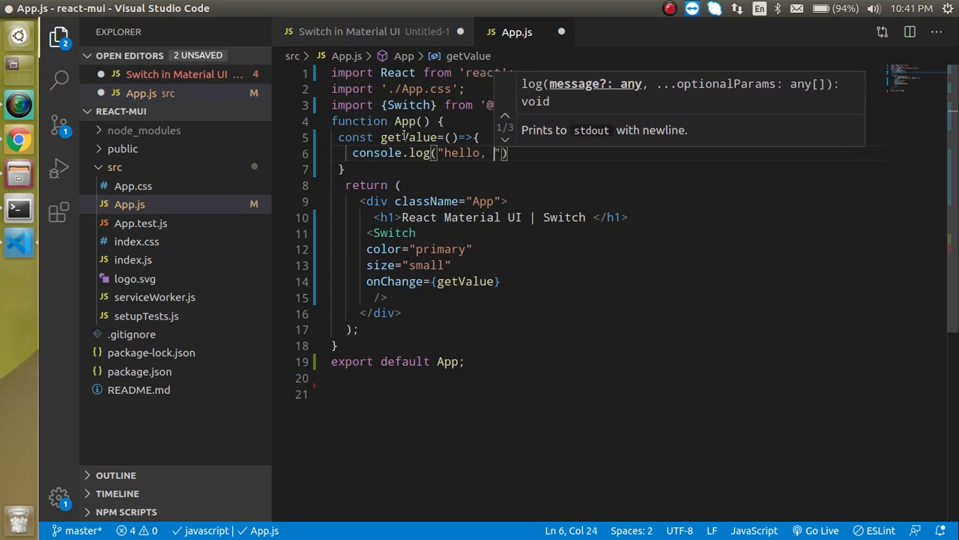
{"action": "type", "text": "functio"}
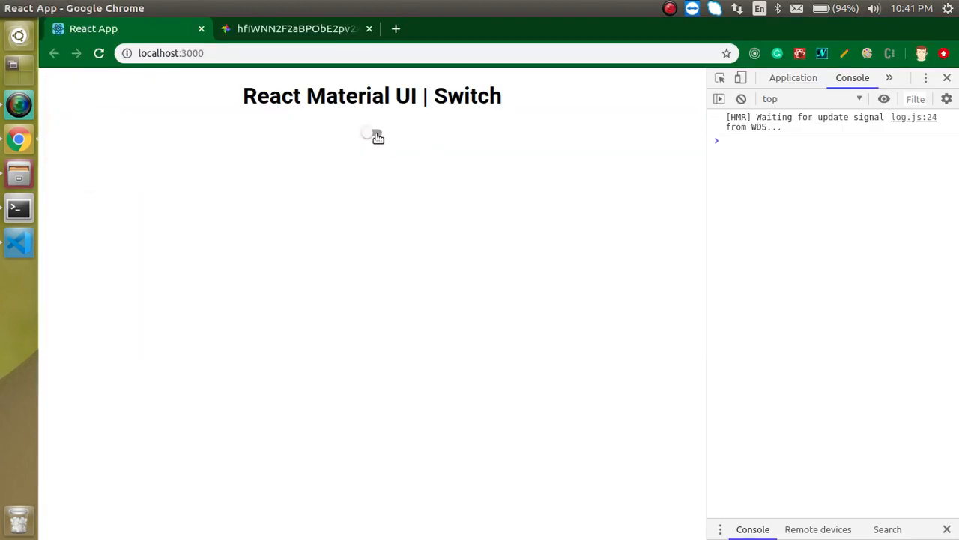
Toggle the switch several times so the console logs "hello, function called"
{"action": "left_click", "coordinate": [368, 133]}
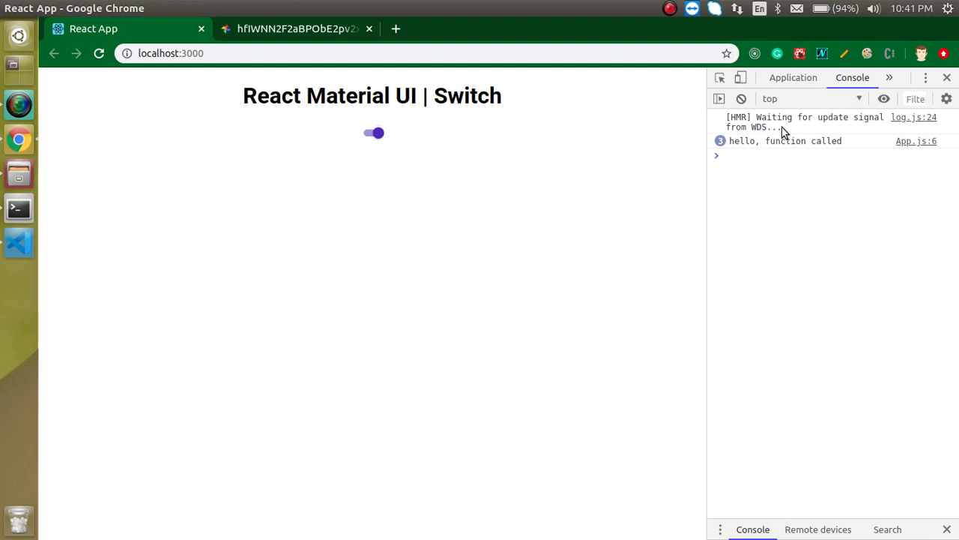
{"action": "mouse_move", "coordinate": [746, 149]}
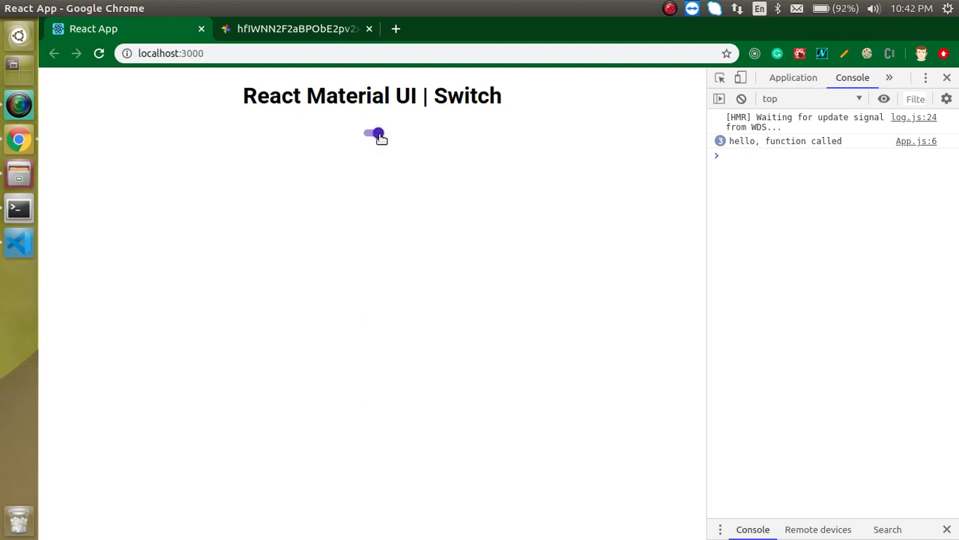
{"action": "left_click", "coordinate": [375, 133]}
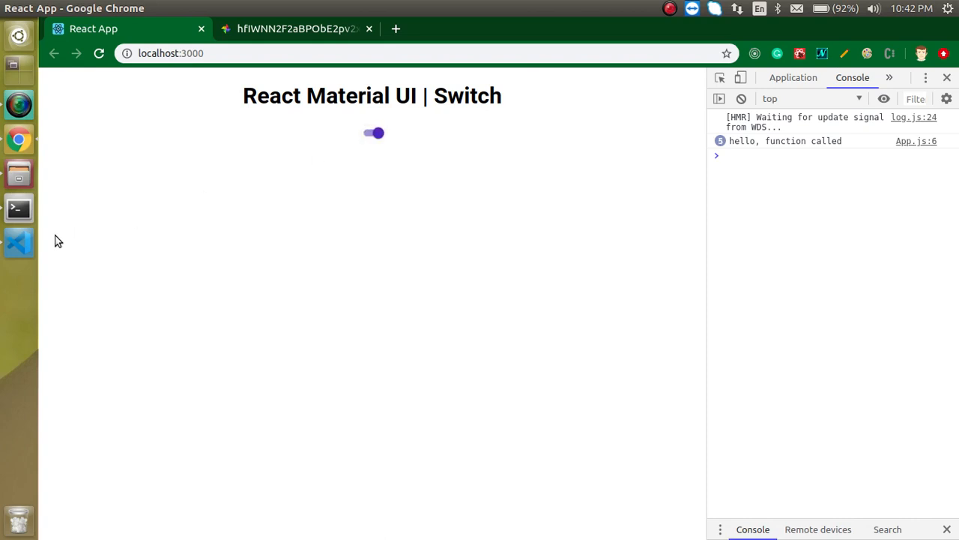
{"action": "left_click", "coordinate": [18, 241]}
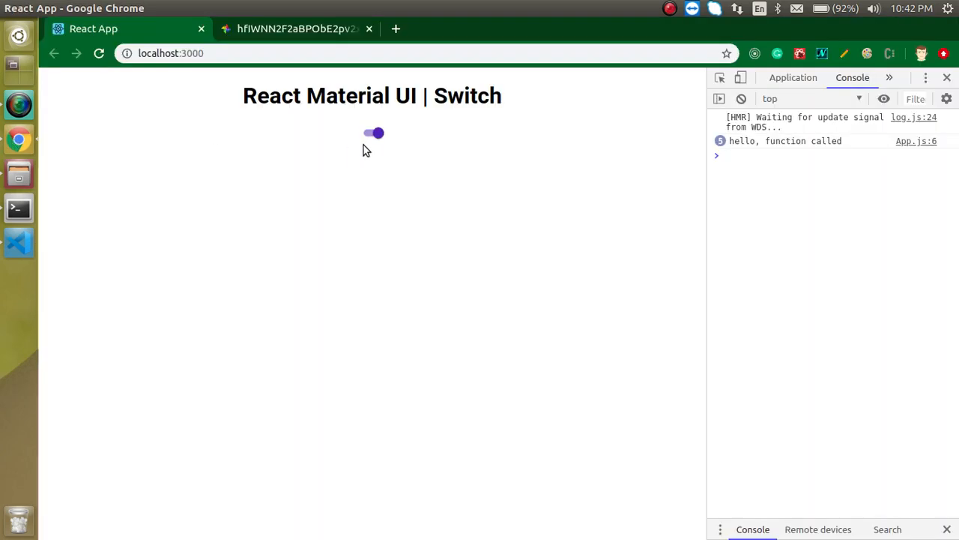
{"action": "left_click", "coordinate": [373, 134]}
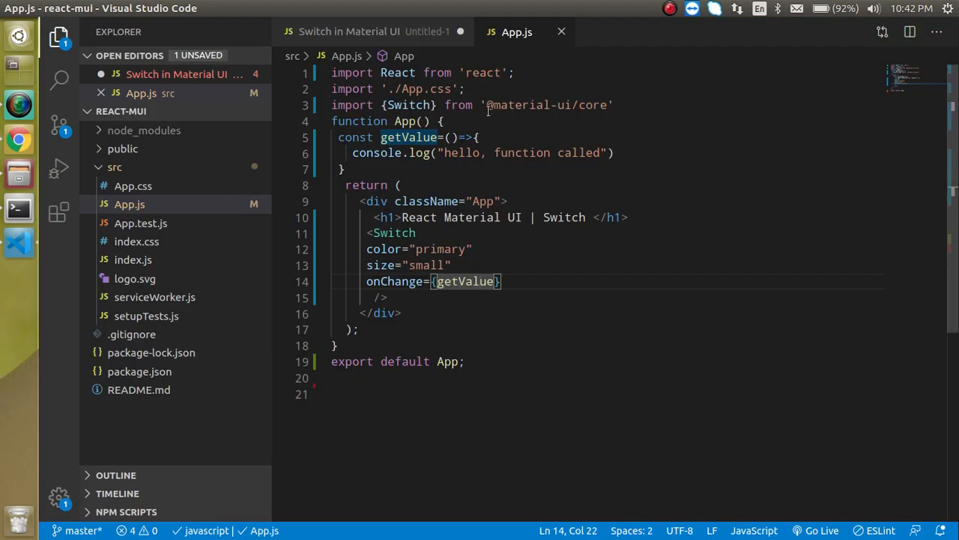
Give getValue parameters (e, val) and replace the hello string with val in console.log
{"action": "left_click", "coordinate": [449, 137]}
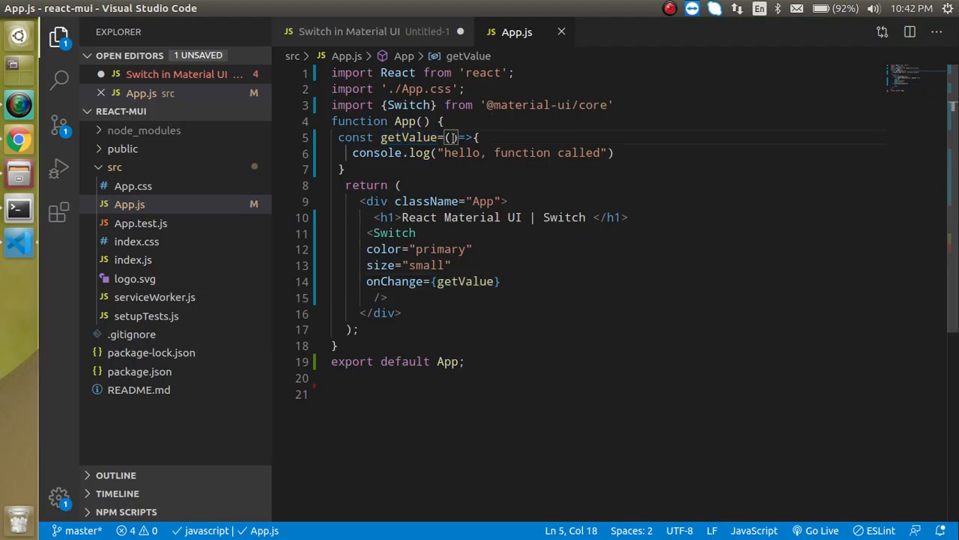
{"action": "type", "text": ",val"}
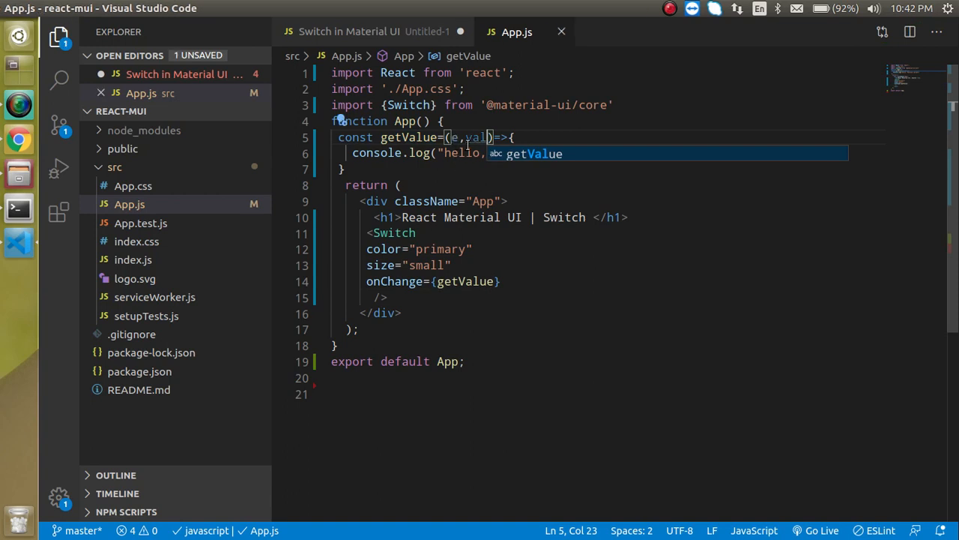
{"action": "type", "text": "function called\")"}
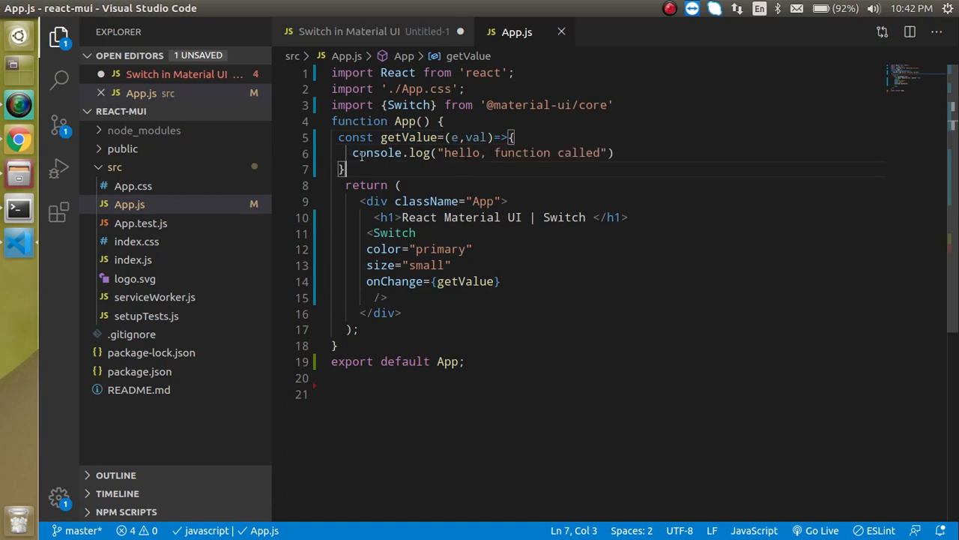
{"action": "left_click_drag", "start_coordinate": [442, 153], "coordinate": [606, 153]}
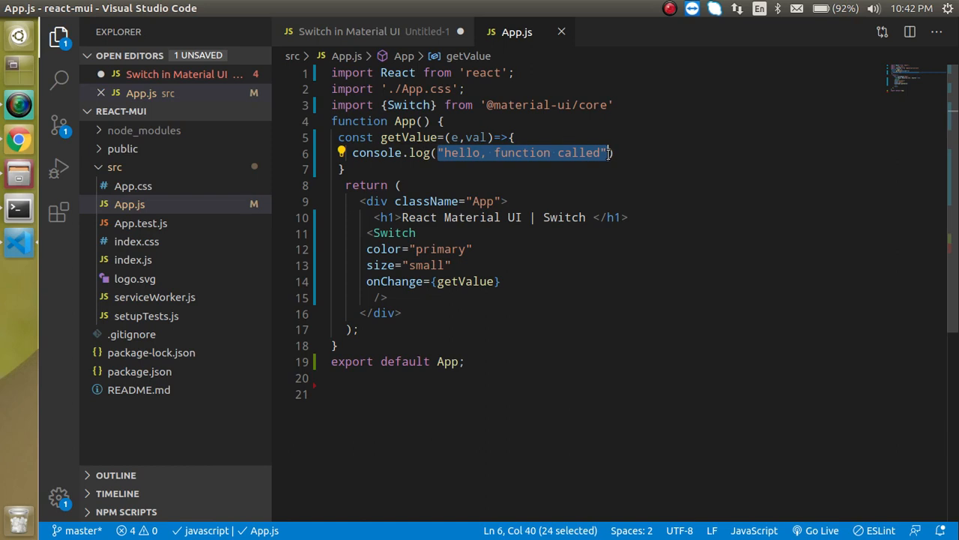
{"action": "type", "text": "val"}
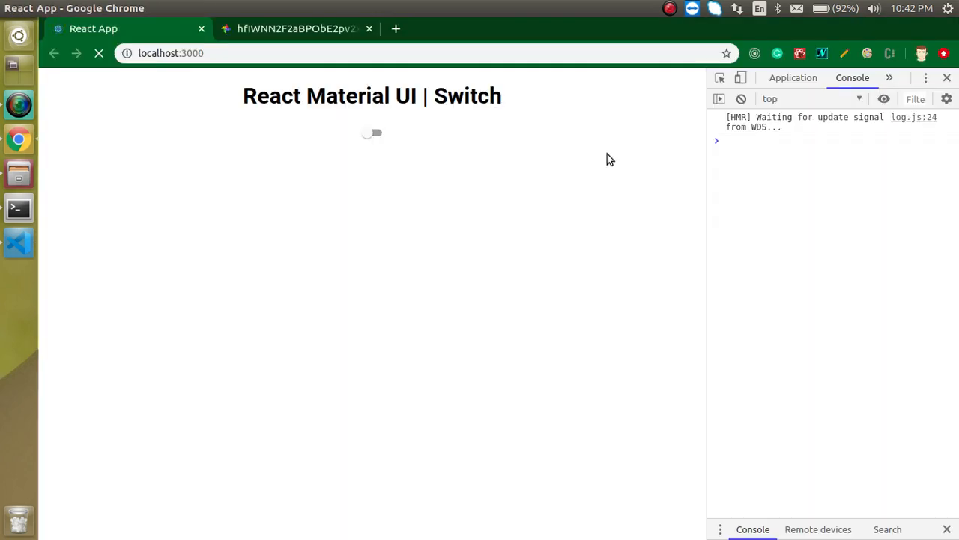
Flip the switch three times so the console logs true, false, true, then return to the getValue line in App.js
{"action": "left_click", "coordinate": [372, 134]}
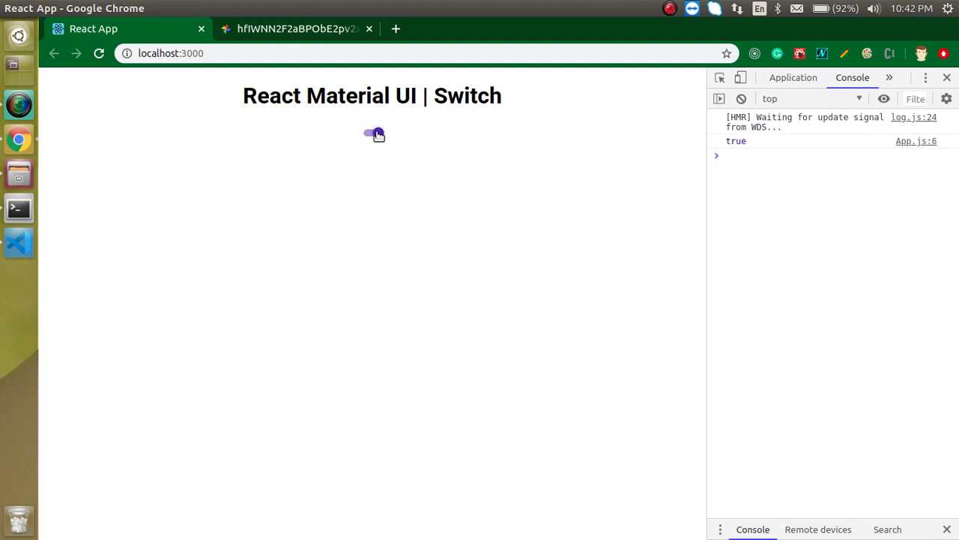
{"action": "left_click", "coordinate": [372, 135]}
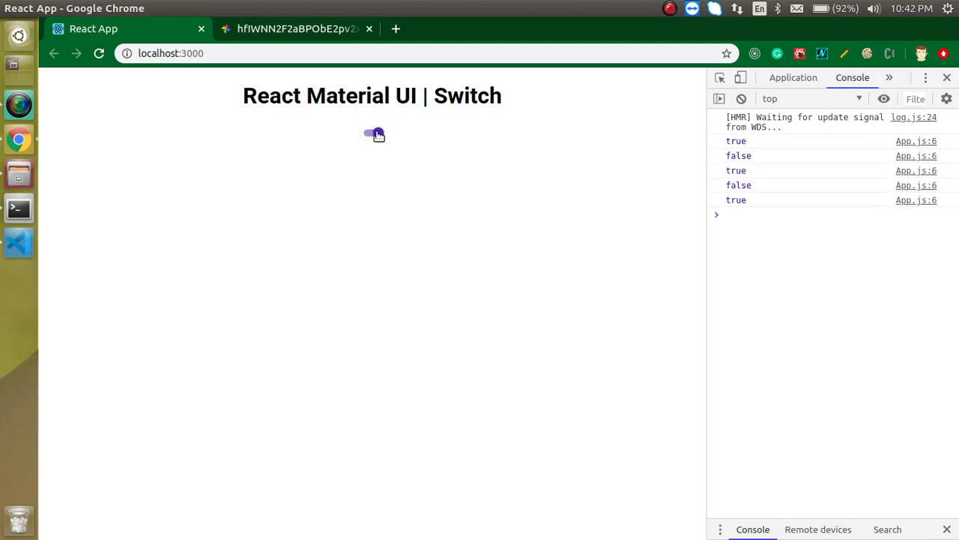
{"action": "left_click", "coordinate": [375, 135]}
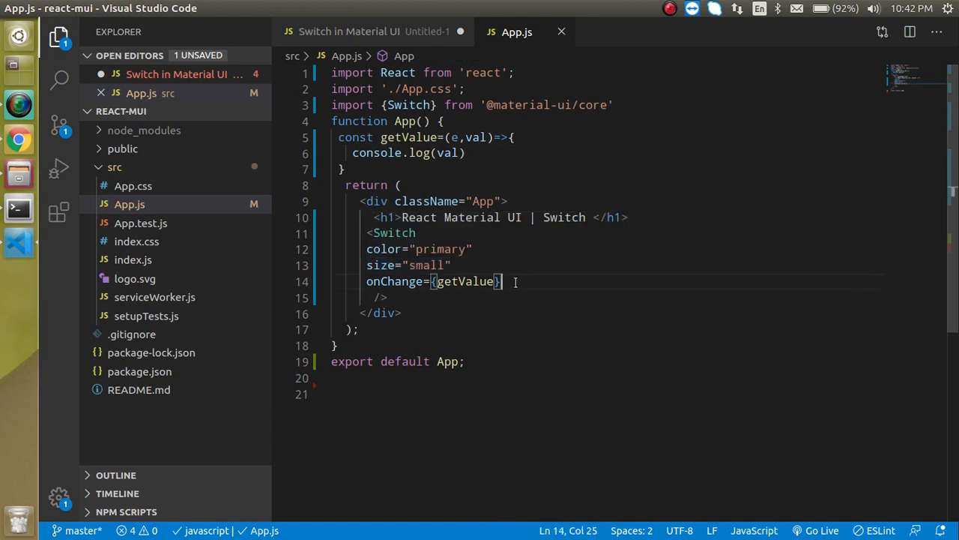
{"action": "left_click", "coordinate": [467, 153]}
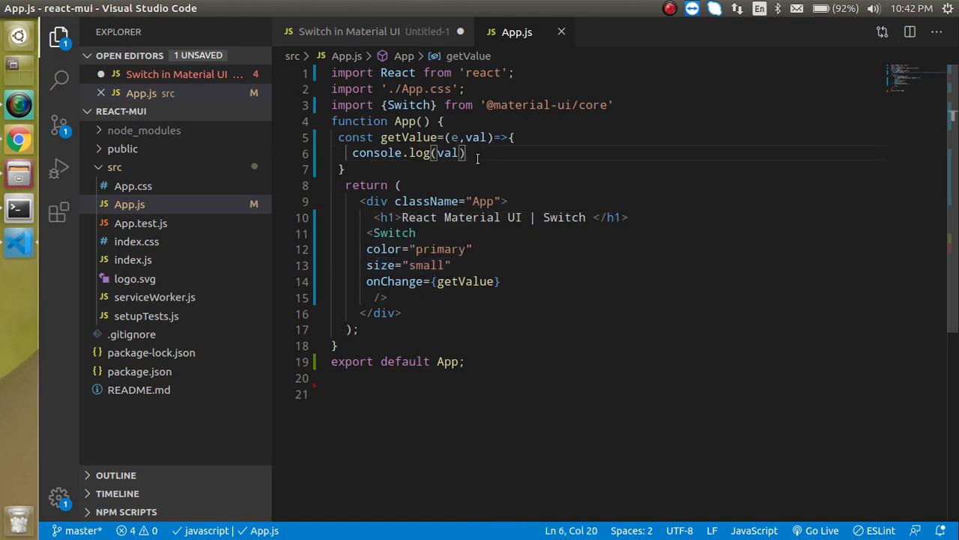